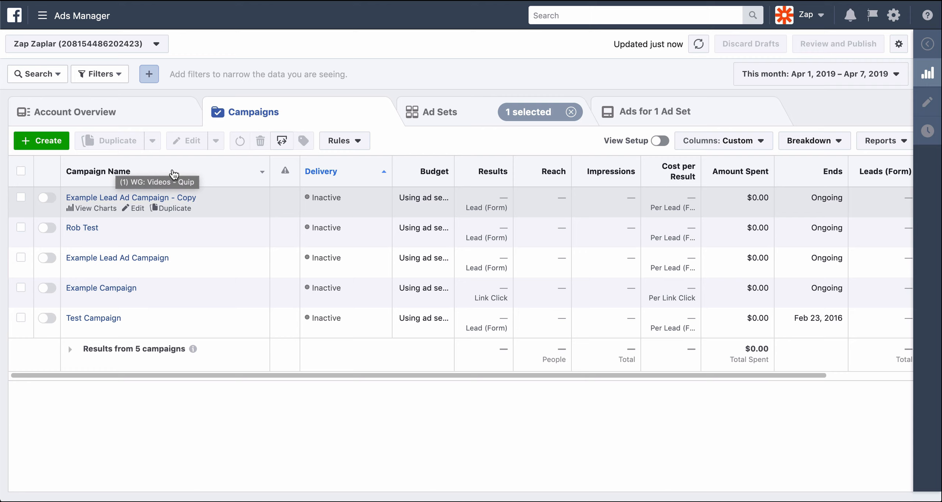
- Browse the ad sets and their ads in Ads Manager, then start the Lead Ads-to-Sheets Zap template
click(439, 112)
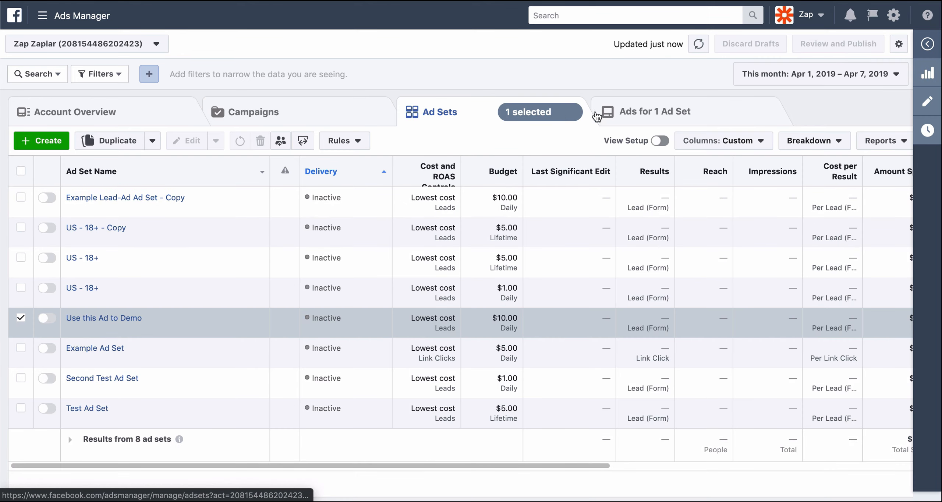
click(655, 111)
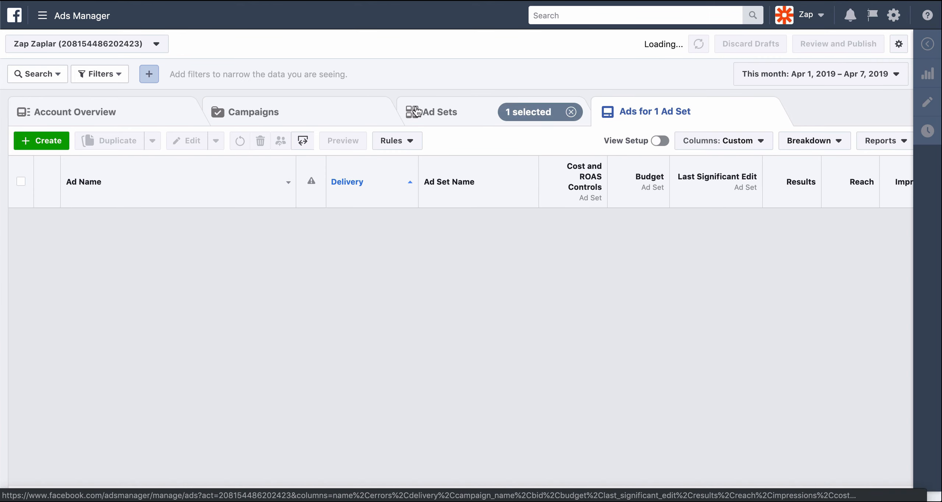
click(253, 112)
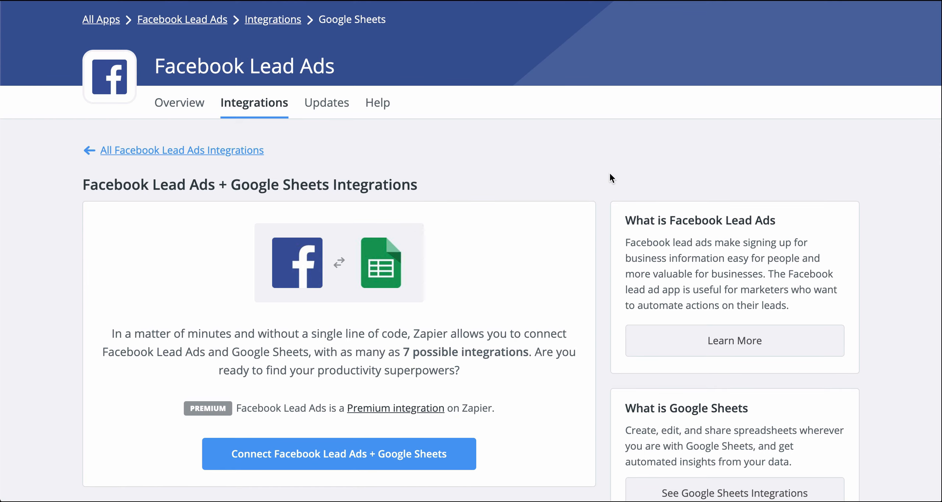
click(338, 454)
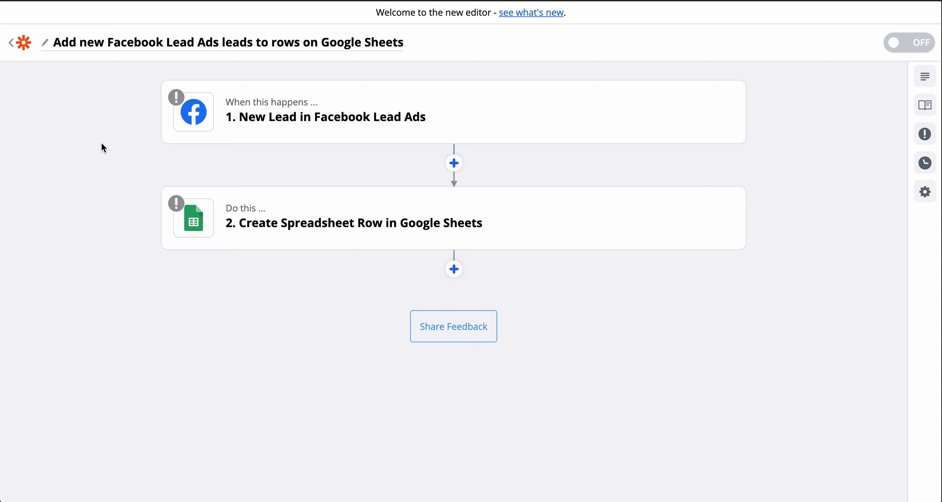
- Confirm the Facebook Lead Ads New Lead trigger and connect the Zap Zaplar Facebook account
click(325, 116)
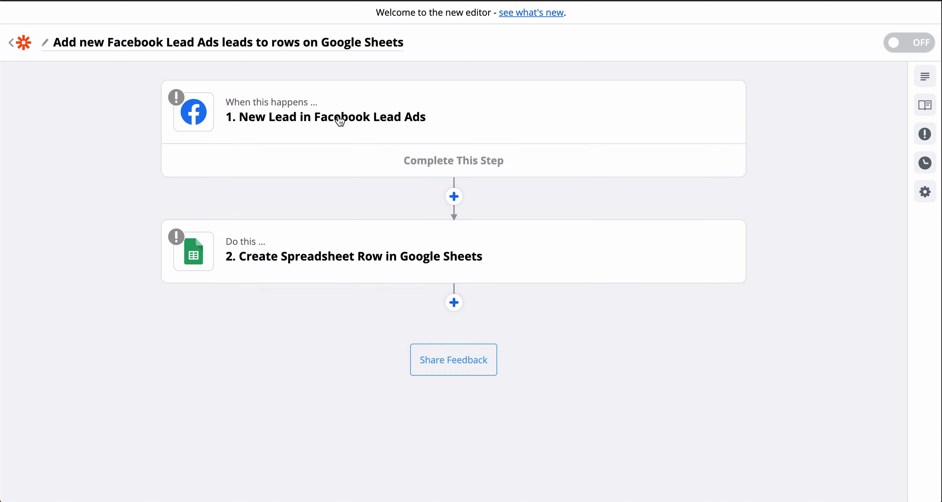
click(325, 117)
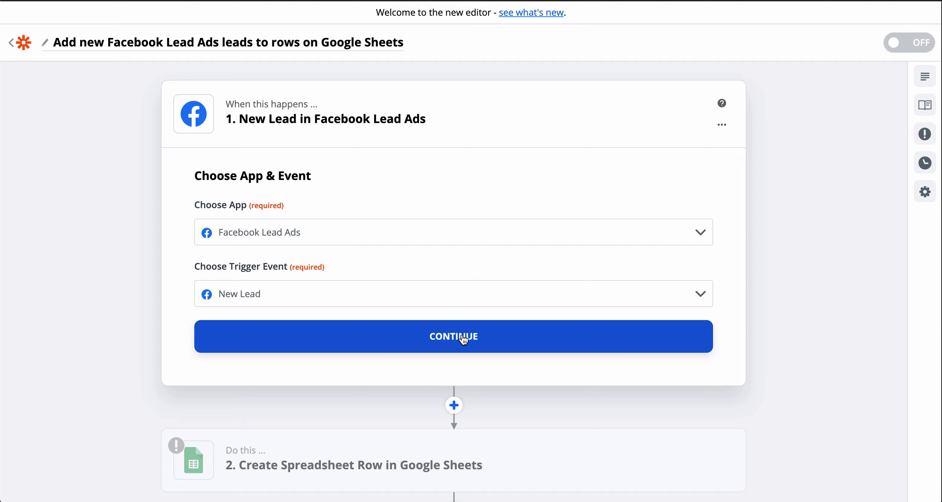
click(453, 336)
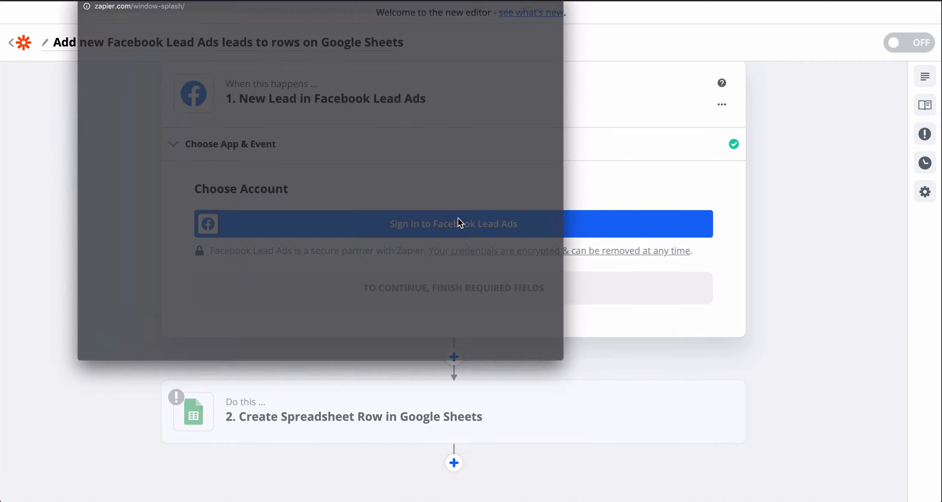
click(453, 224)
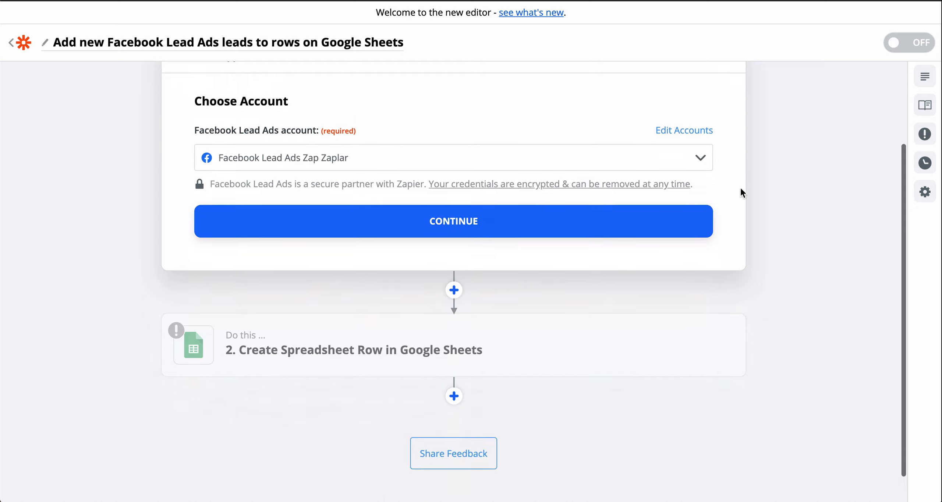
- Confirm the connected Facebook account and set the trigger page to Zapier Partners Test Page
click(453, 221)
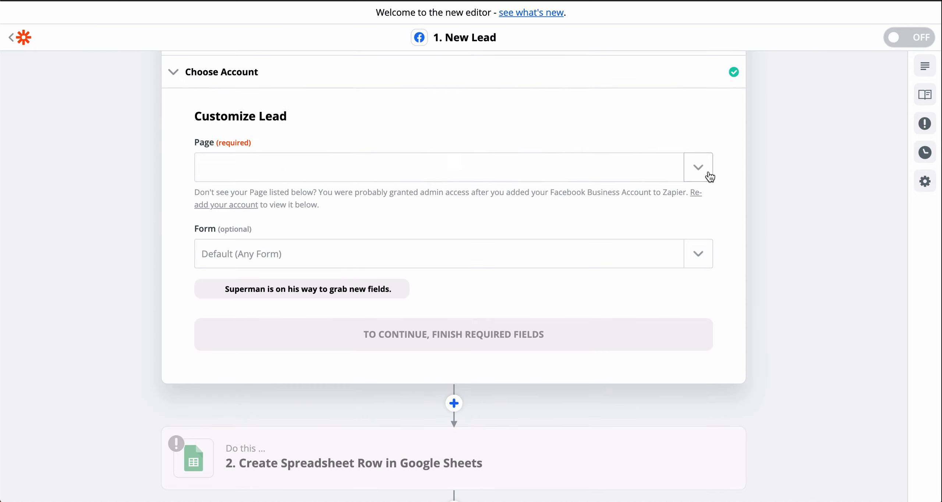
click(698, 167)
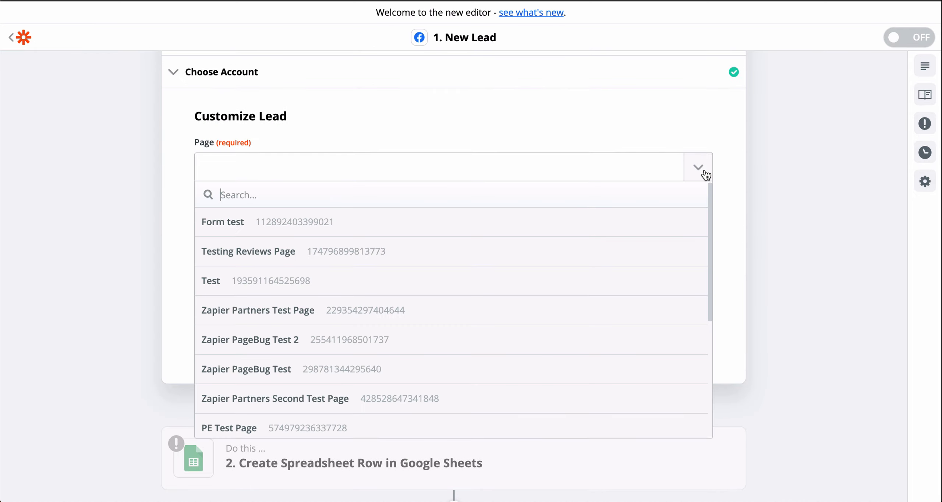
click(258, 310)
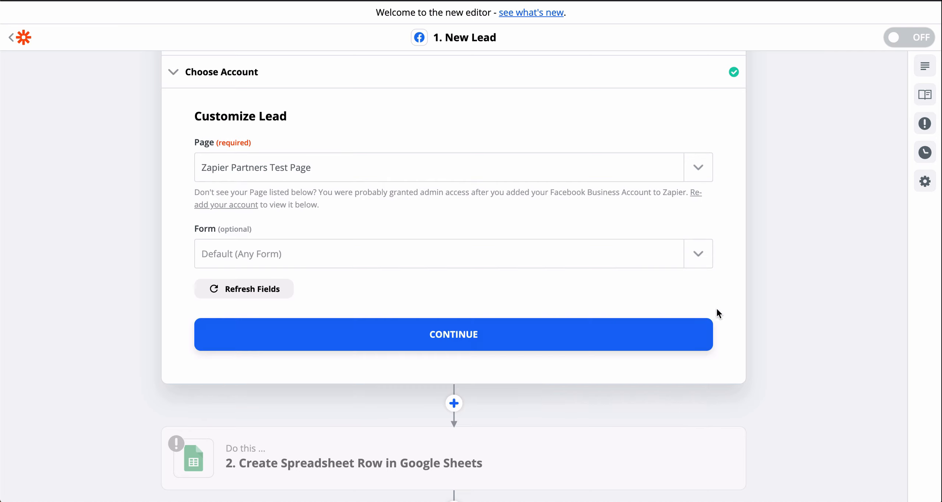
click(453, 334)
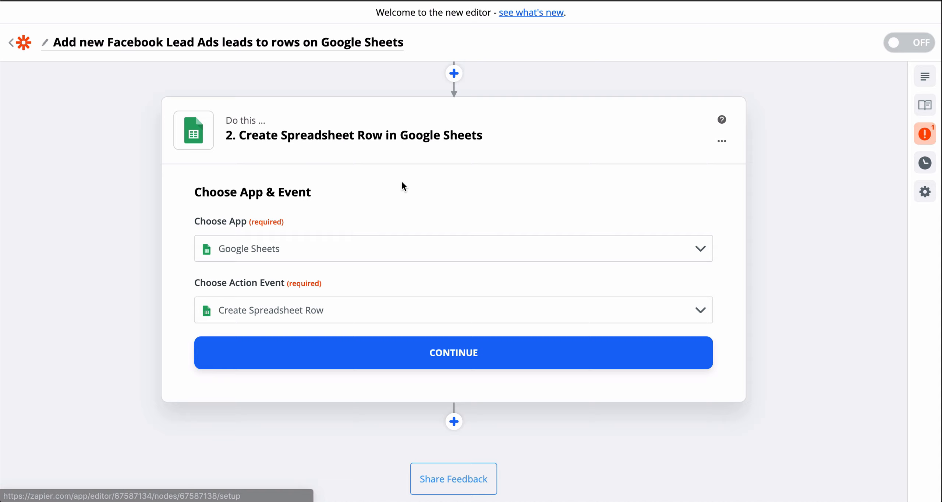
mouse_move(518, 332)
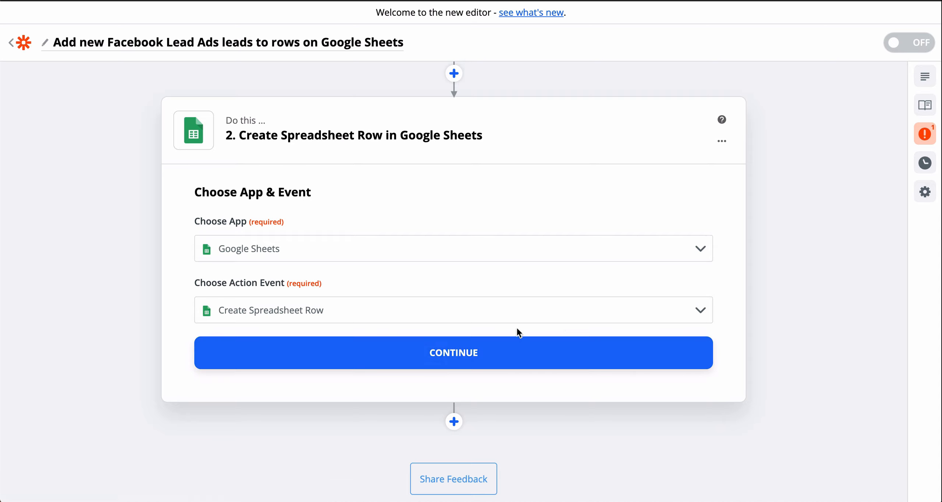
- Confirm the Create Spreadsheet Row action, then pick and authorize a Google account
click(454, 352)
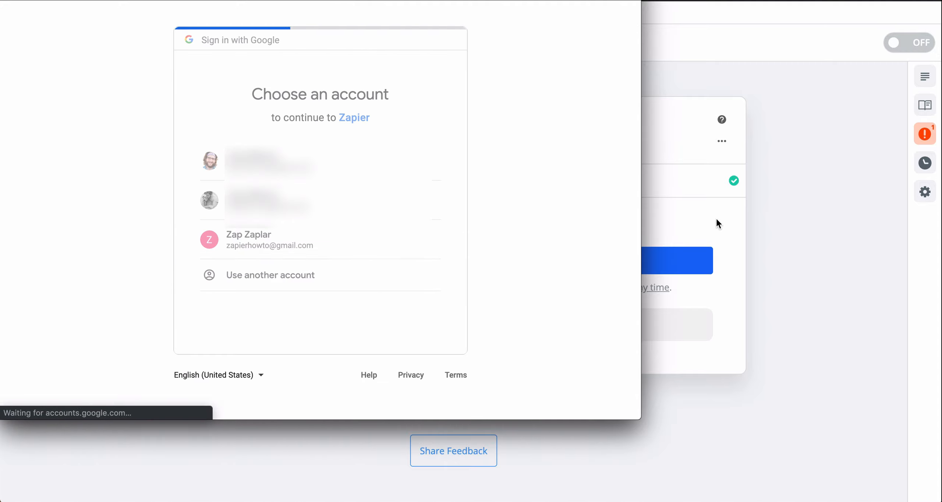
click(248, 239)
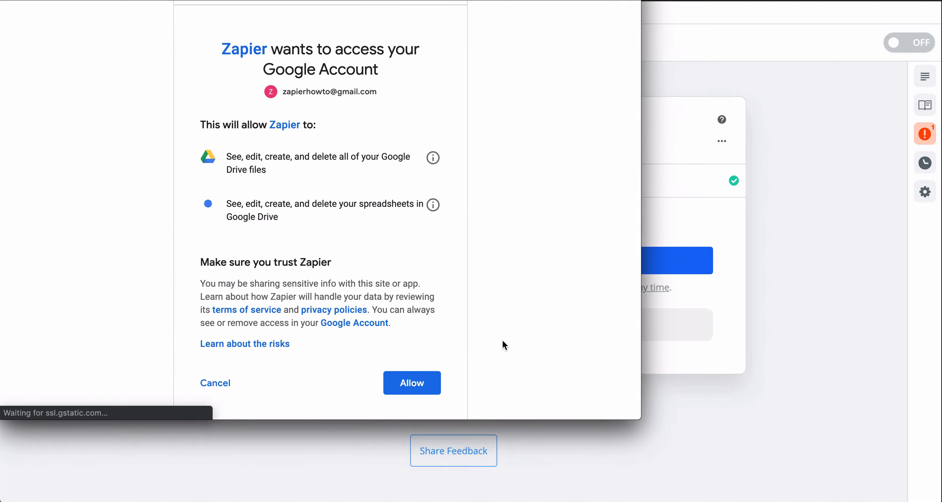
click(412, 383)
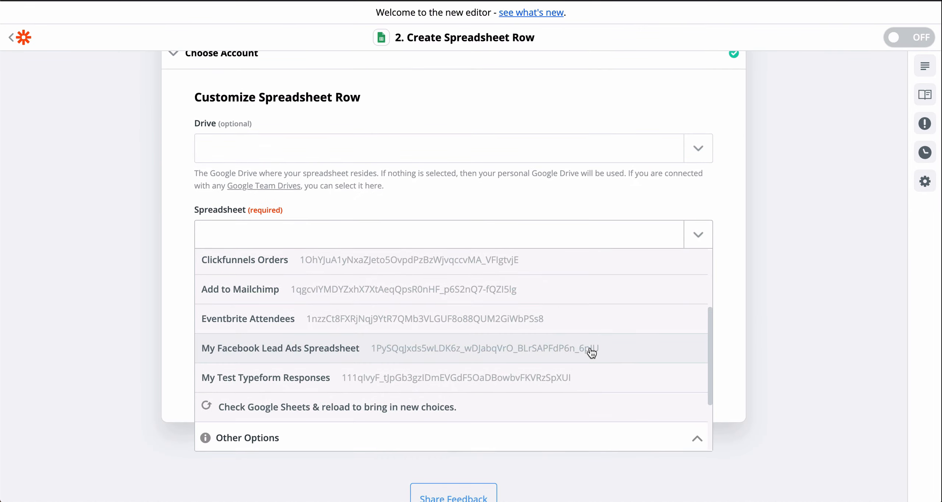
- Choose My Facebook Lead Ads Spreadsheet as the target and scroll to the column fields
click(280, 348)
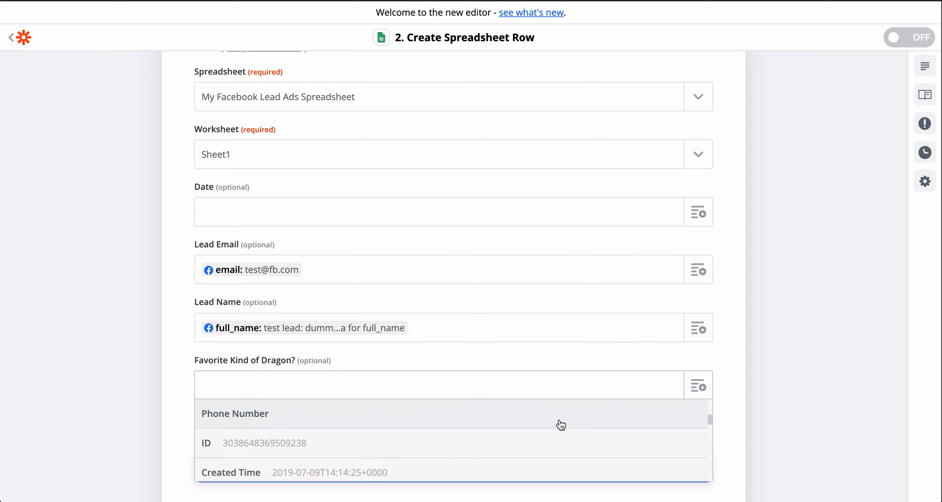
scroll(down, 3)
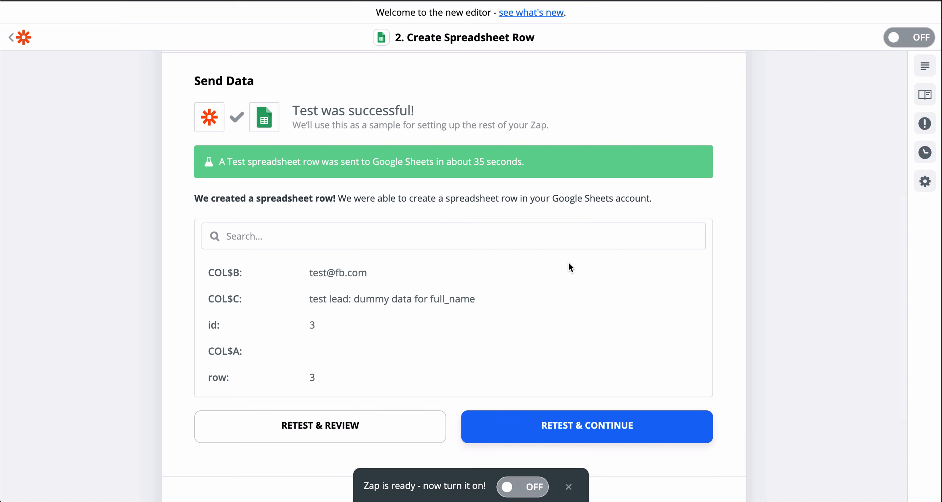
mouse_move(568, 265)
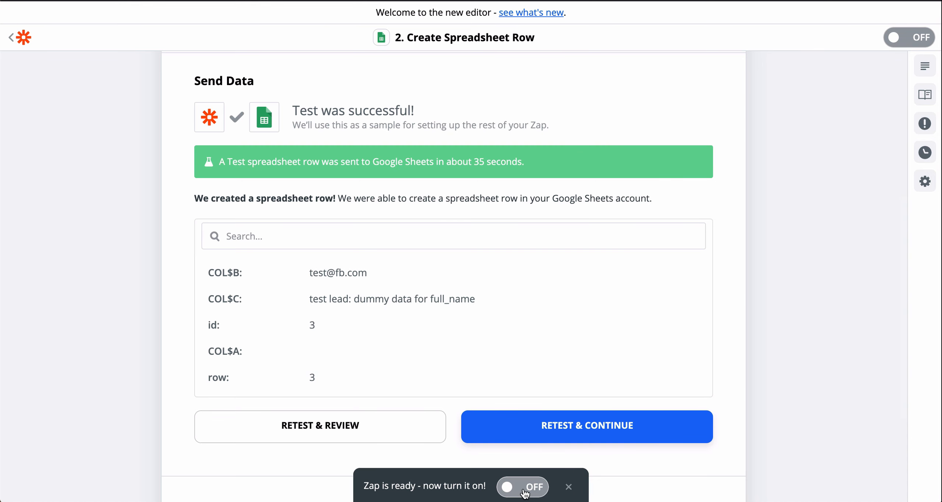
- Switch the Zap on, view both completed steps, and exit to the integrations page
click(522, 487)
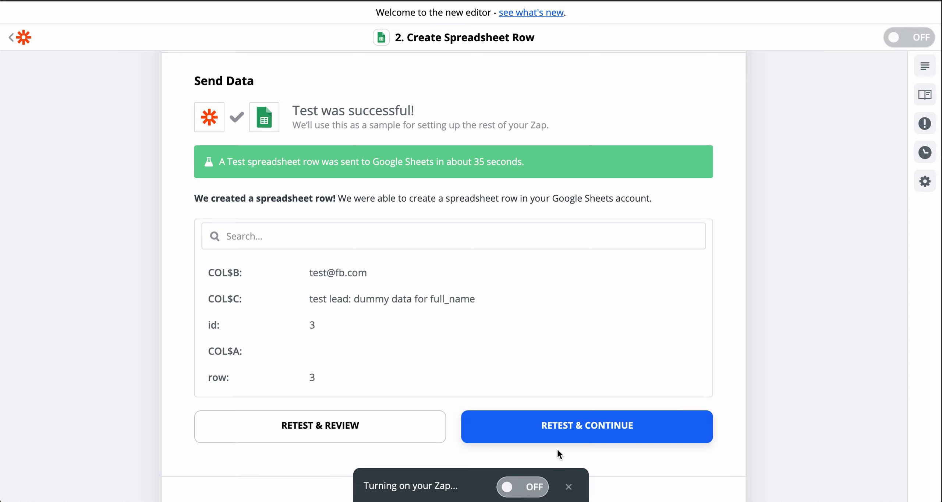
click(587, 426)
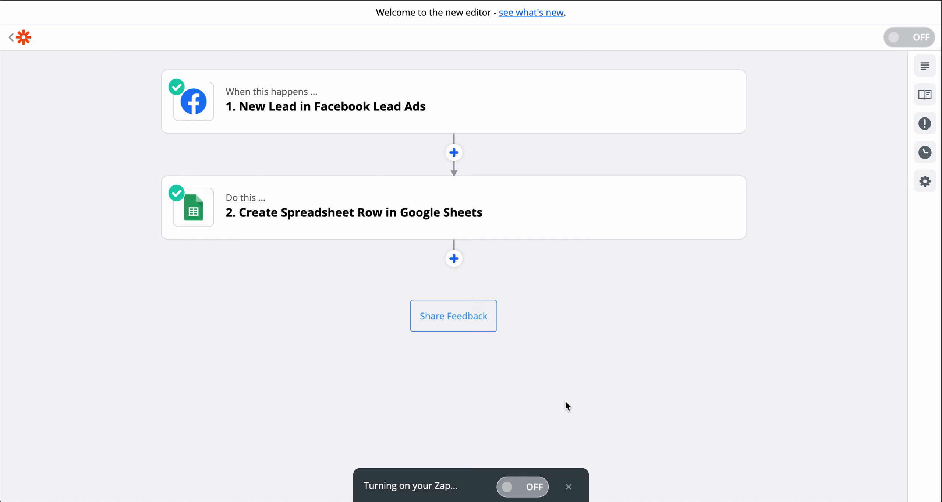
click(909, 37)
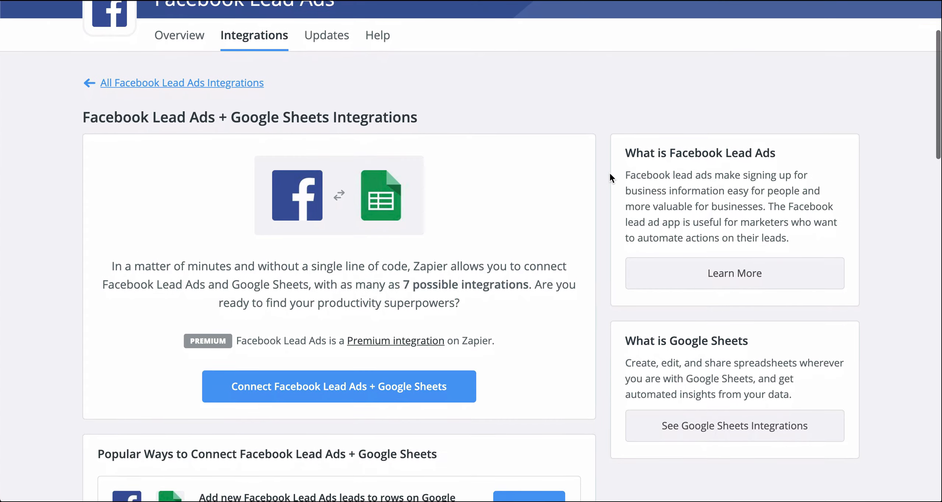
scroll(down, 3)
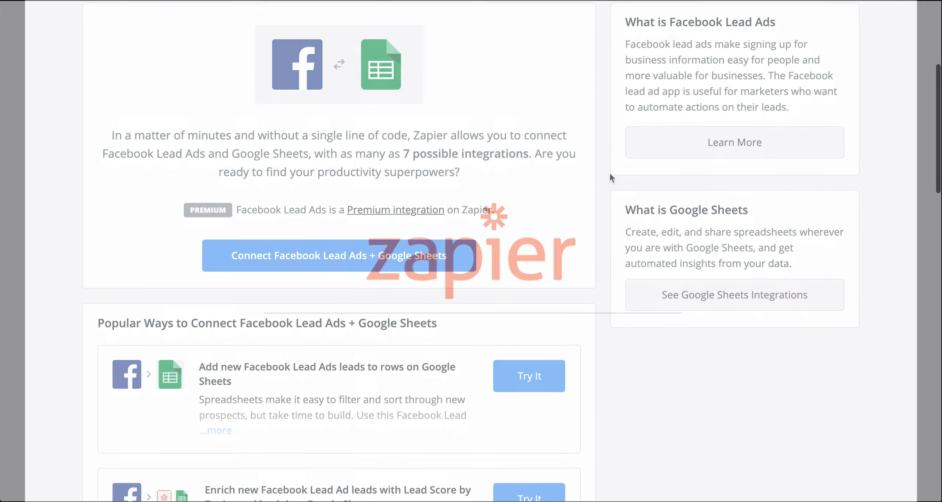